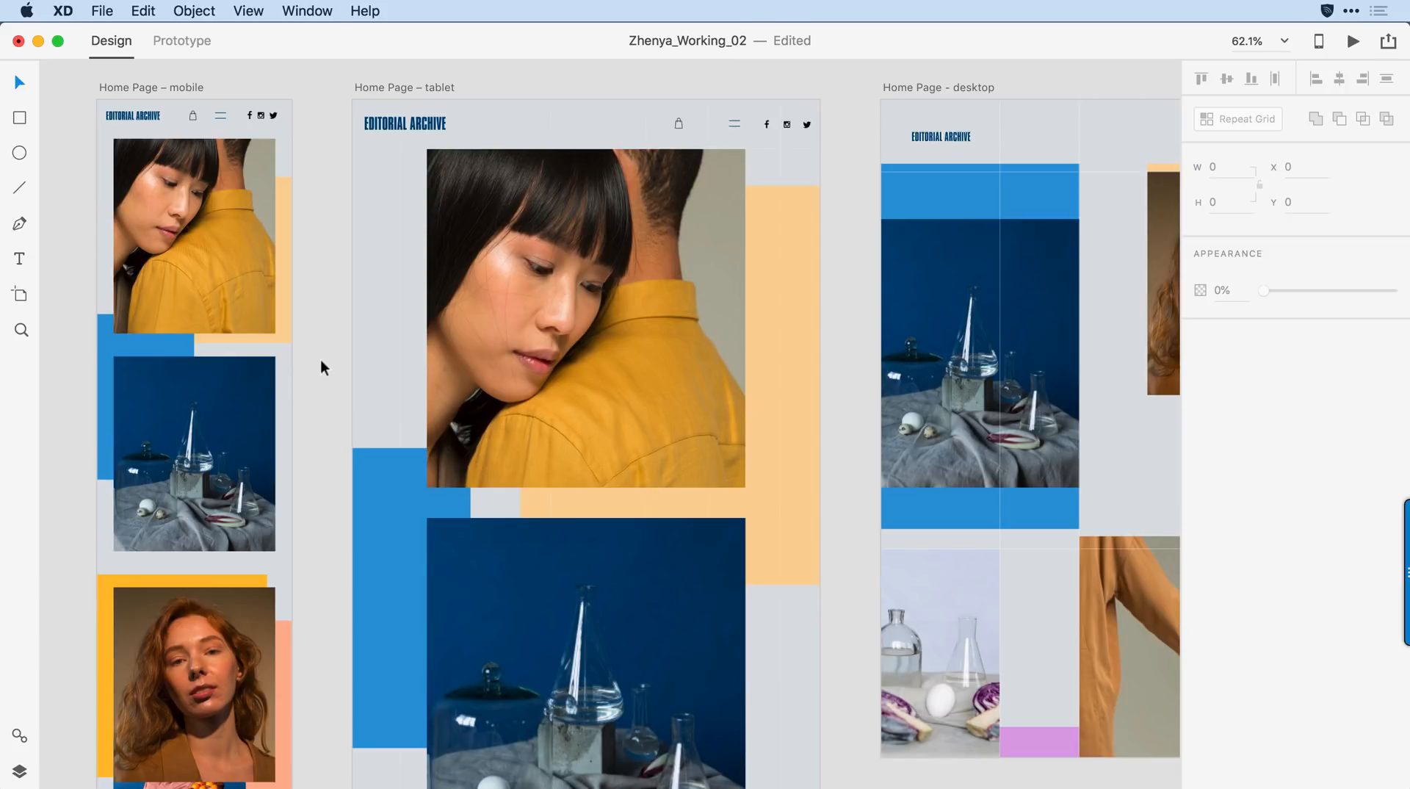
- Show the Assets panel from the View menu to list colours and character styles
{"action": "left_click", "coordinate": [249, 11]}
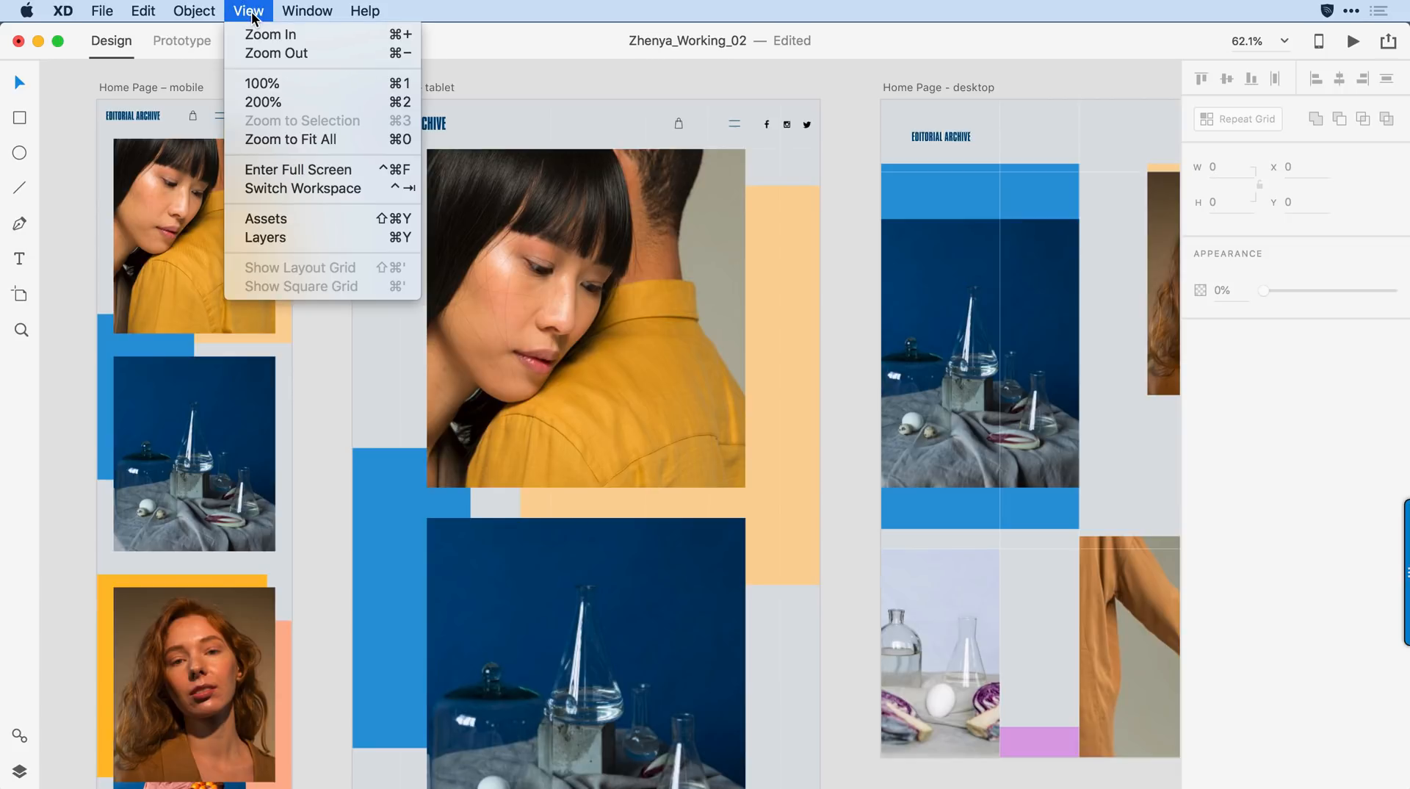
{"action": "left_click", "coordinate": [265, 218]}
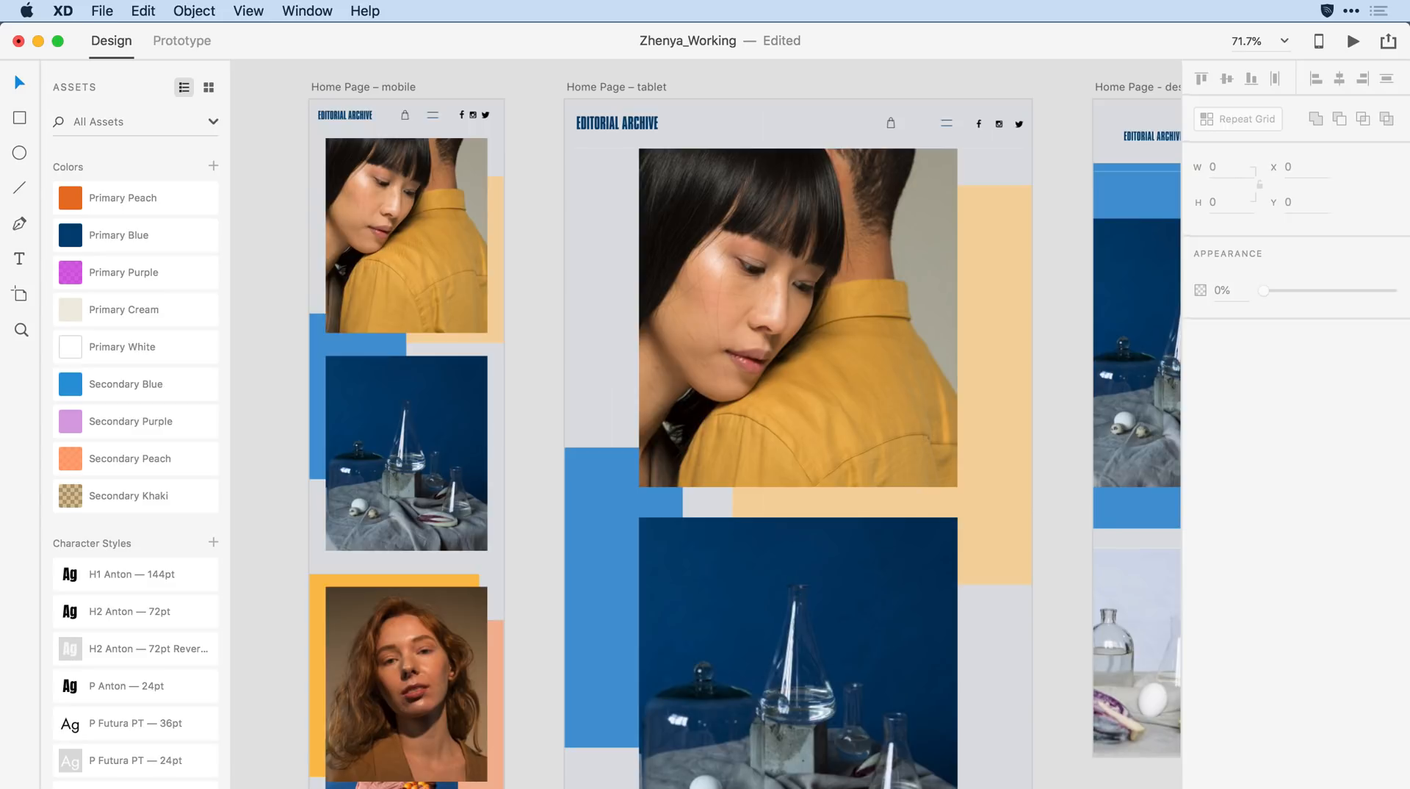
{"action": "mouse_move", "coordinate": [177, 401]}
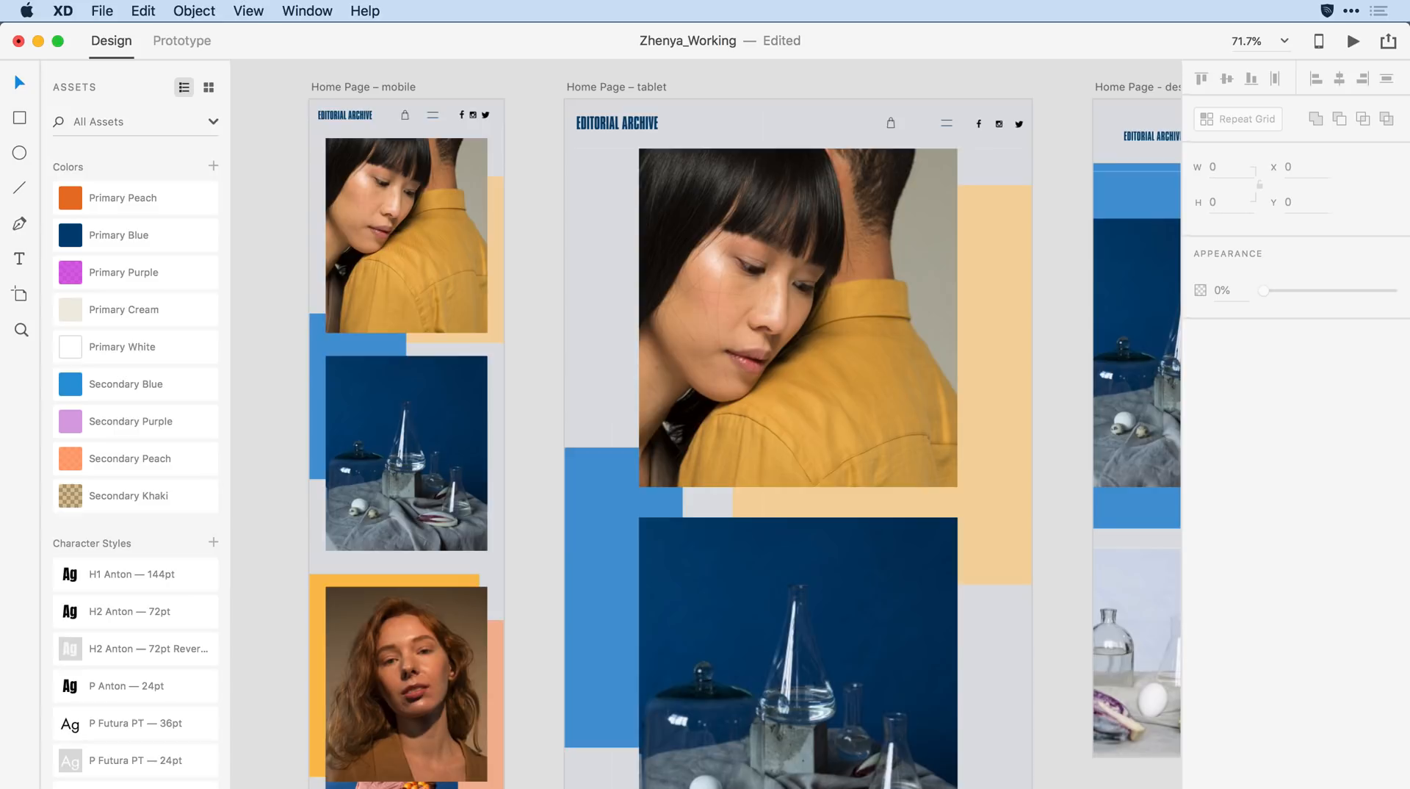
{"action": "mouse_move", "coordinate": [128, 468]}
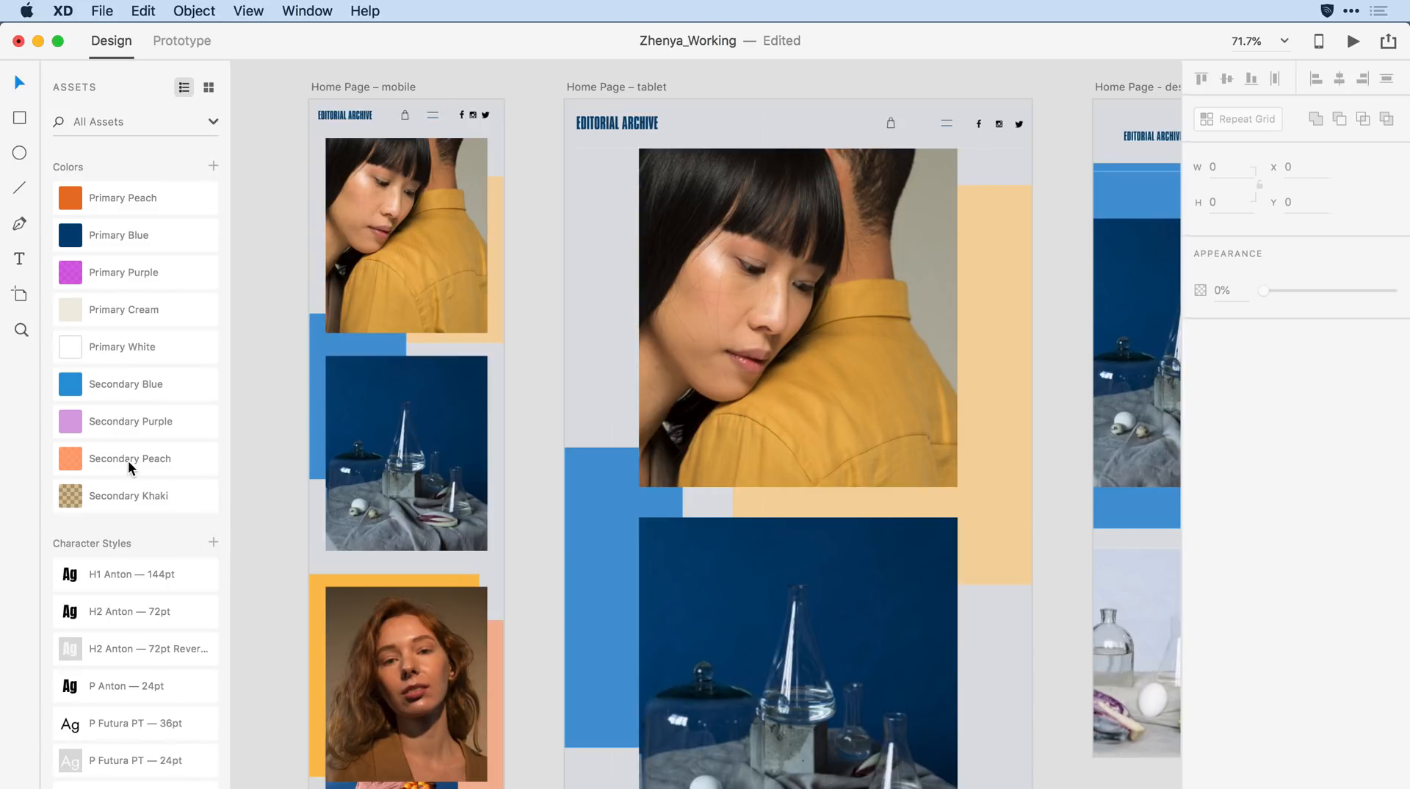
- Select Secondary Peach to move it beneath Primary Peach
{"action": "left_click", "coordinate": [135, 235]}
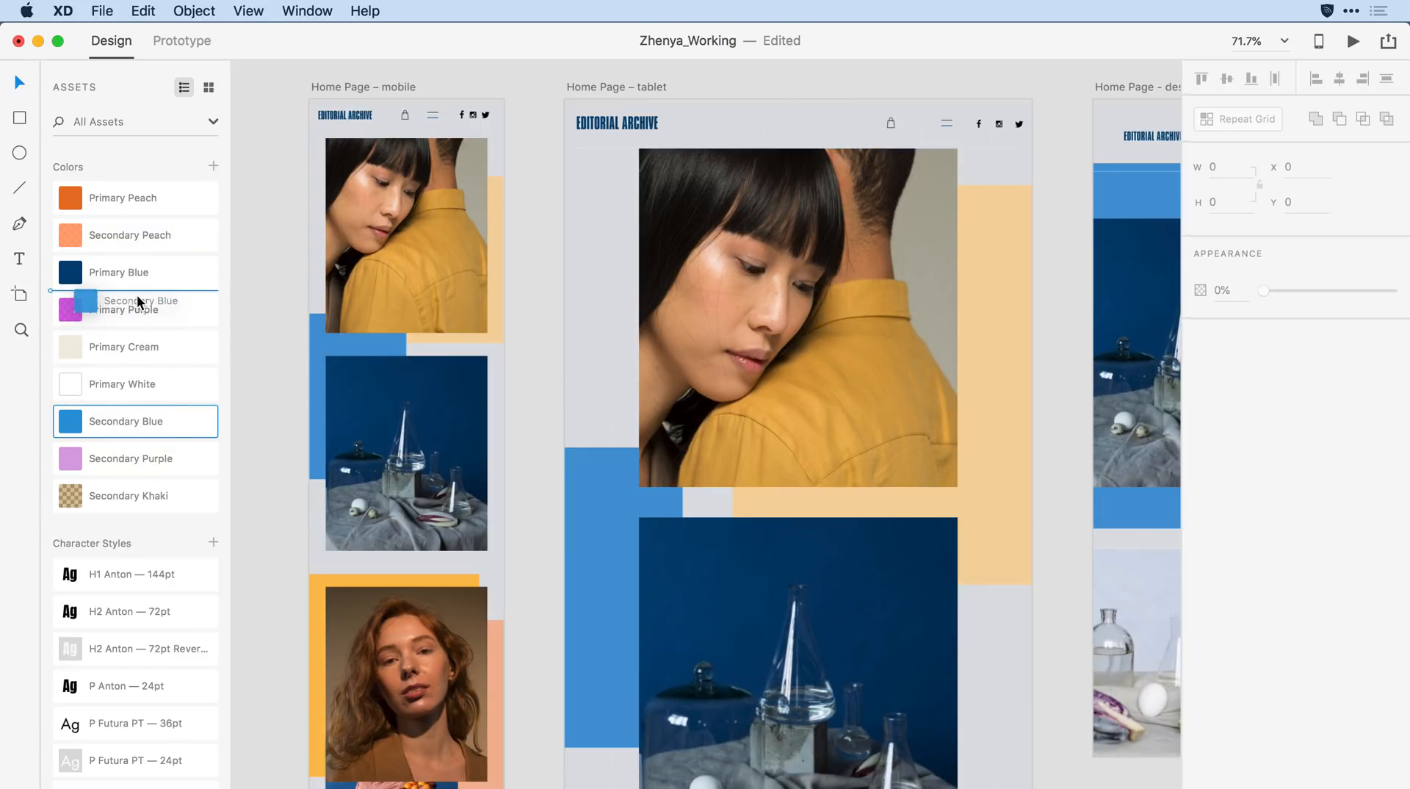
{"action": "mouse_move", "coordinate": [133, 309]}
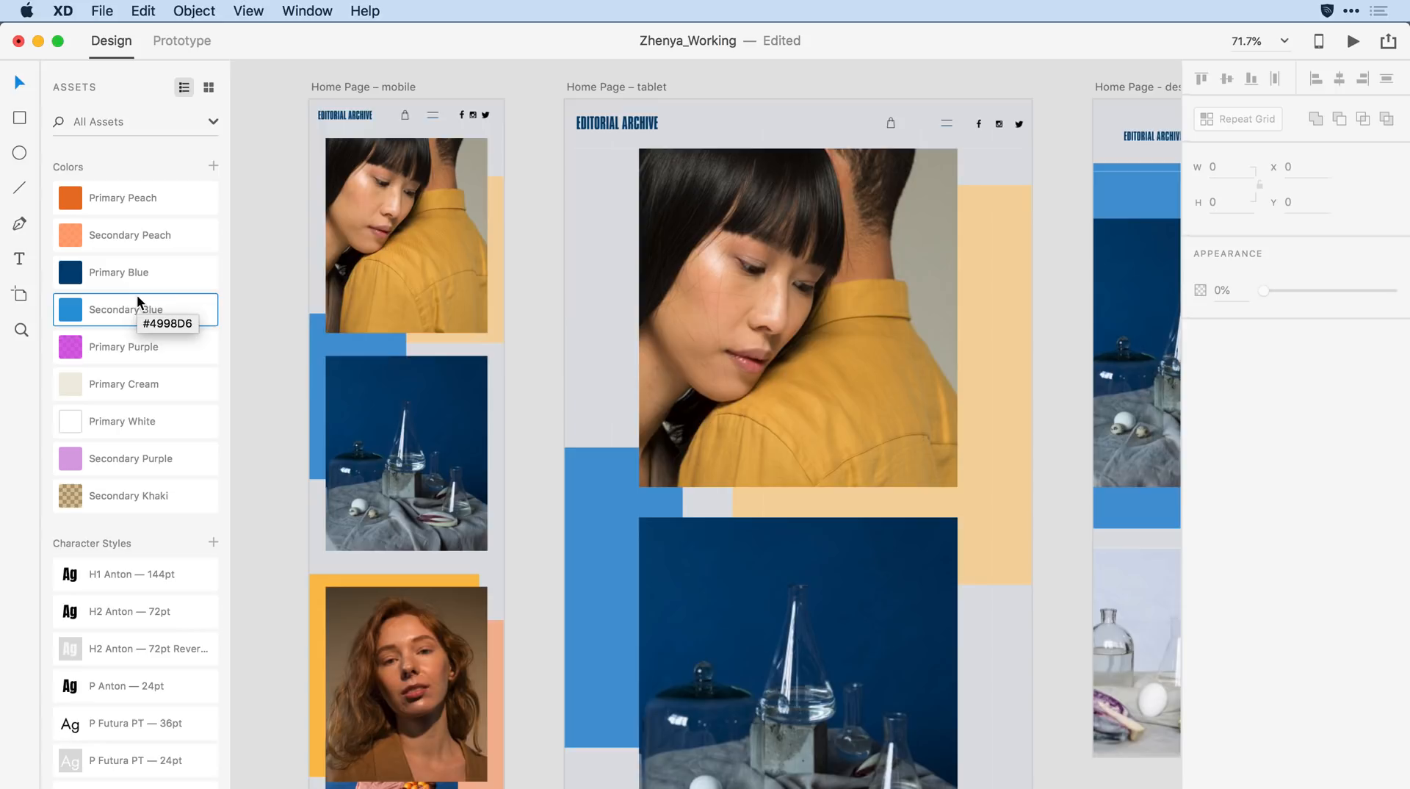
{"action": "mouse_move", "coordinate": [238, 364]}
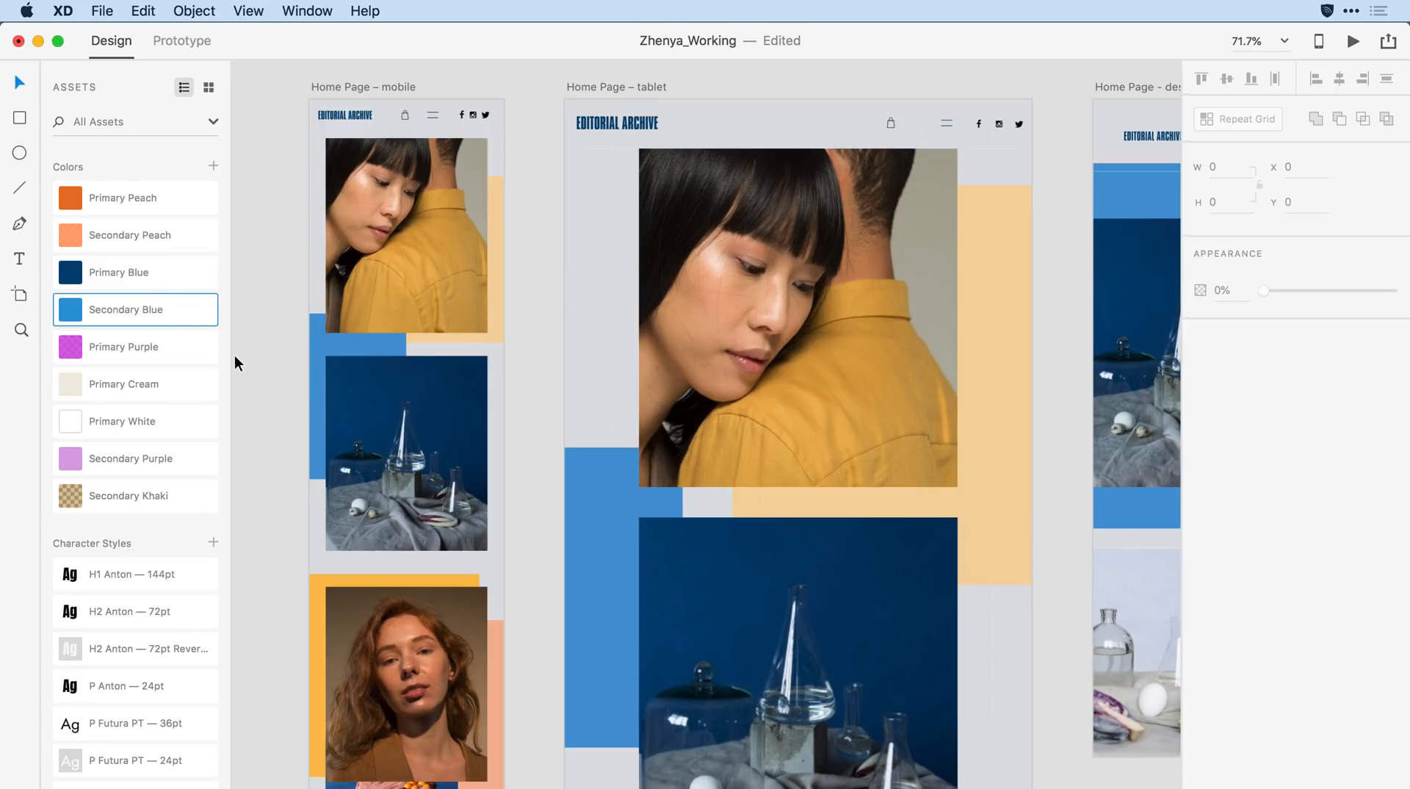
- Select Primary Blue and Secondary Blue together and move them above the peach pair
{"action": "left_click", "coordinate": [135, 272]}
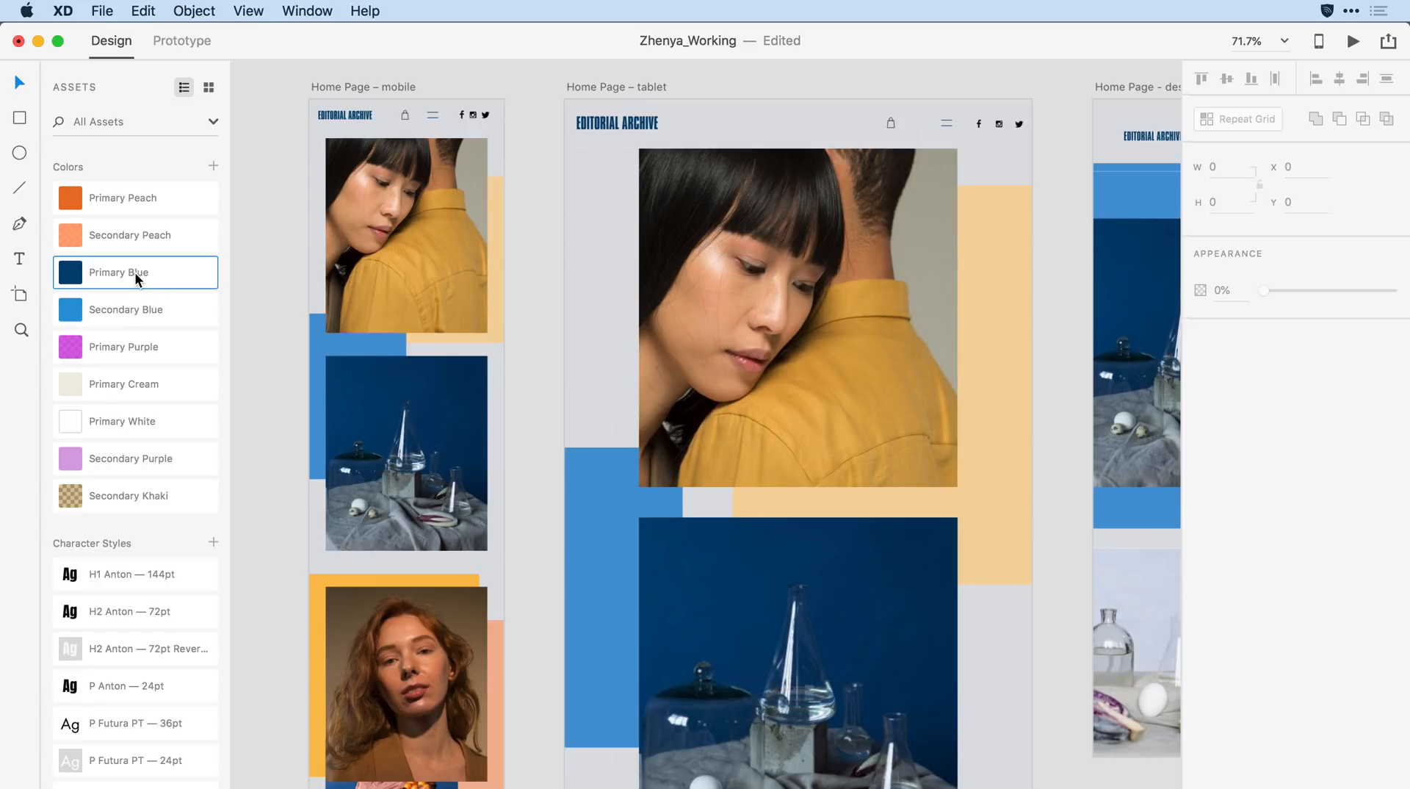
{"action": "mouse_move", "coordinate": [160, 320]}
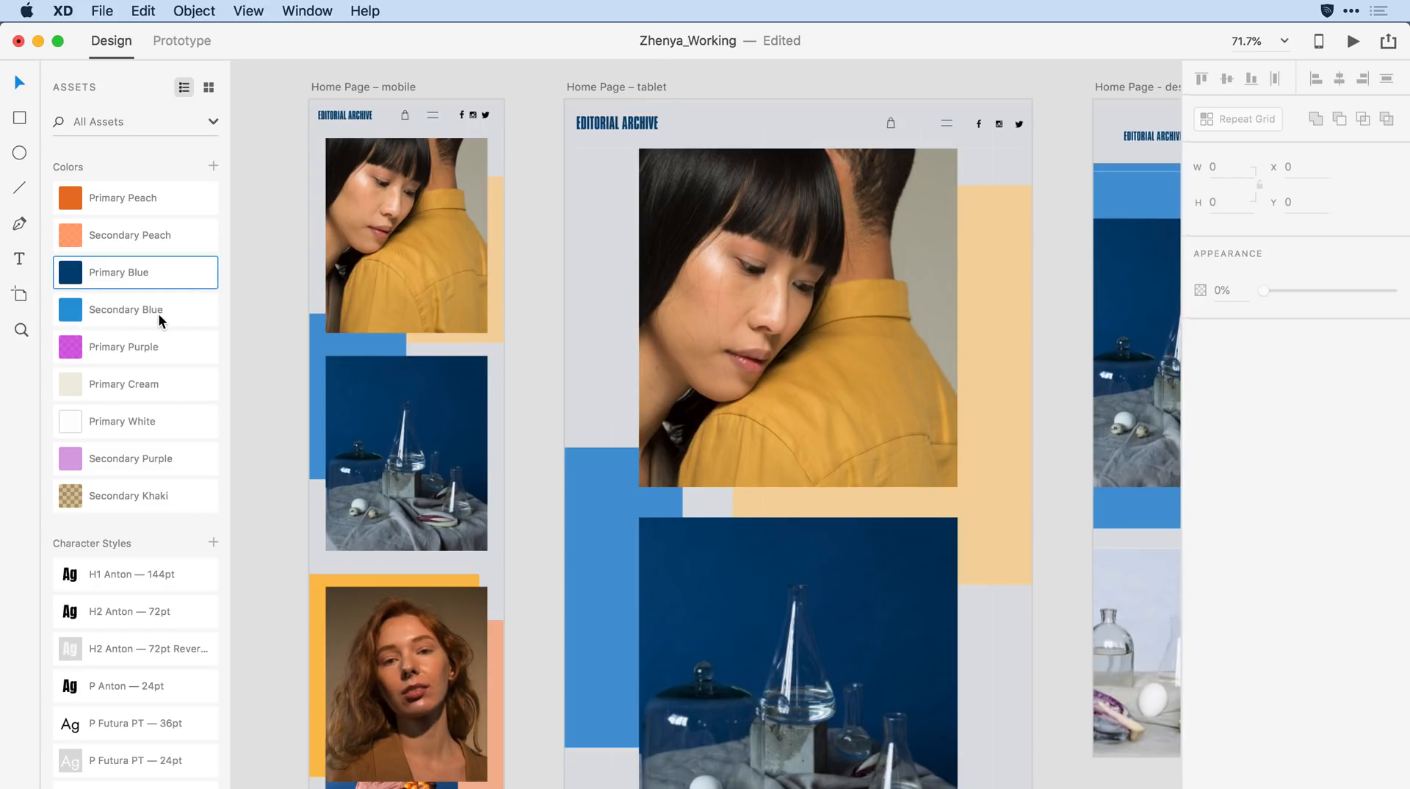
{"action": "left_click", "coordinate": [135, 310]}
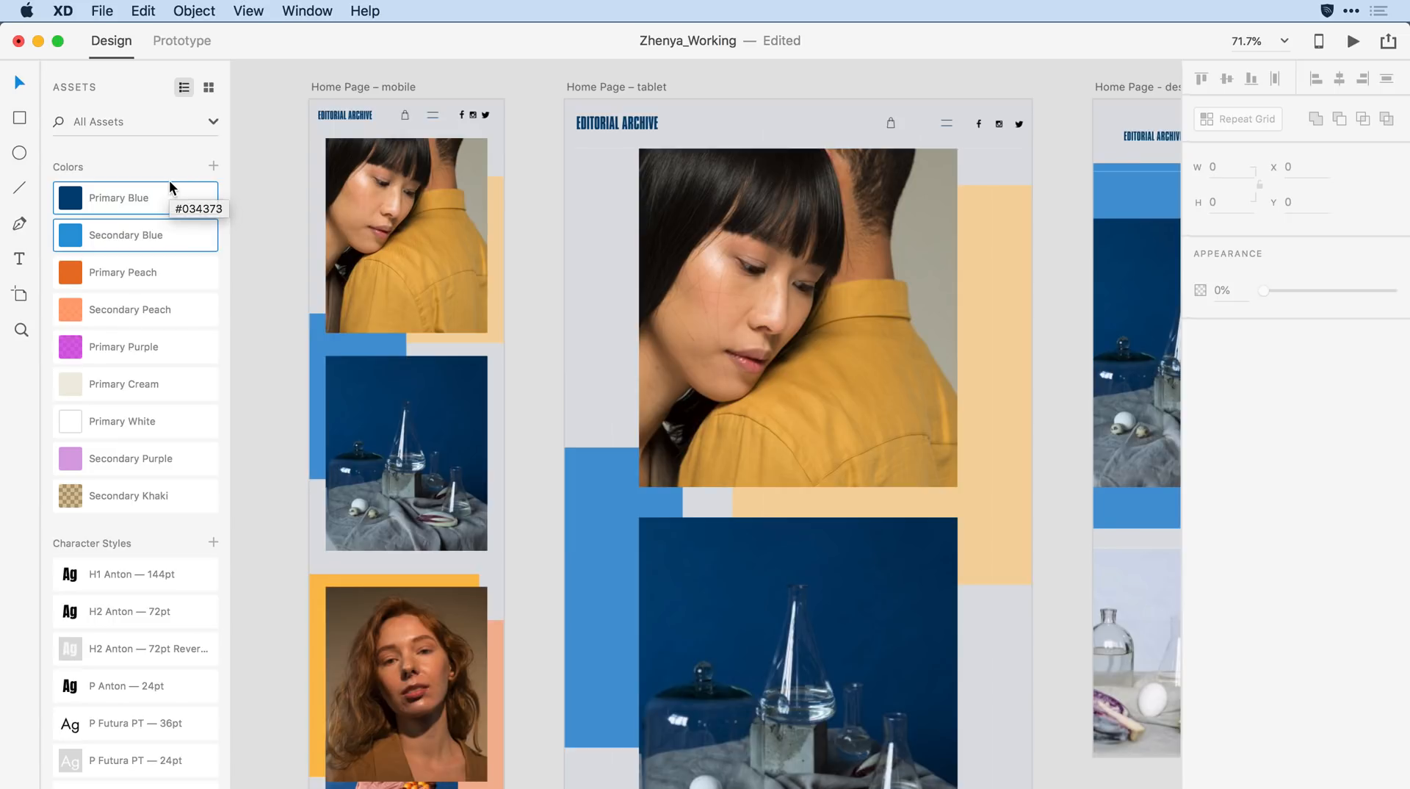
{"action": "mouse_move", "coordinate": [241, 286]}
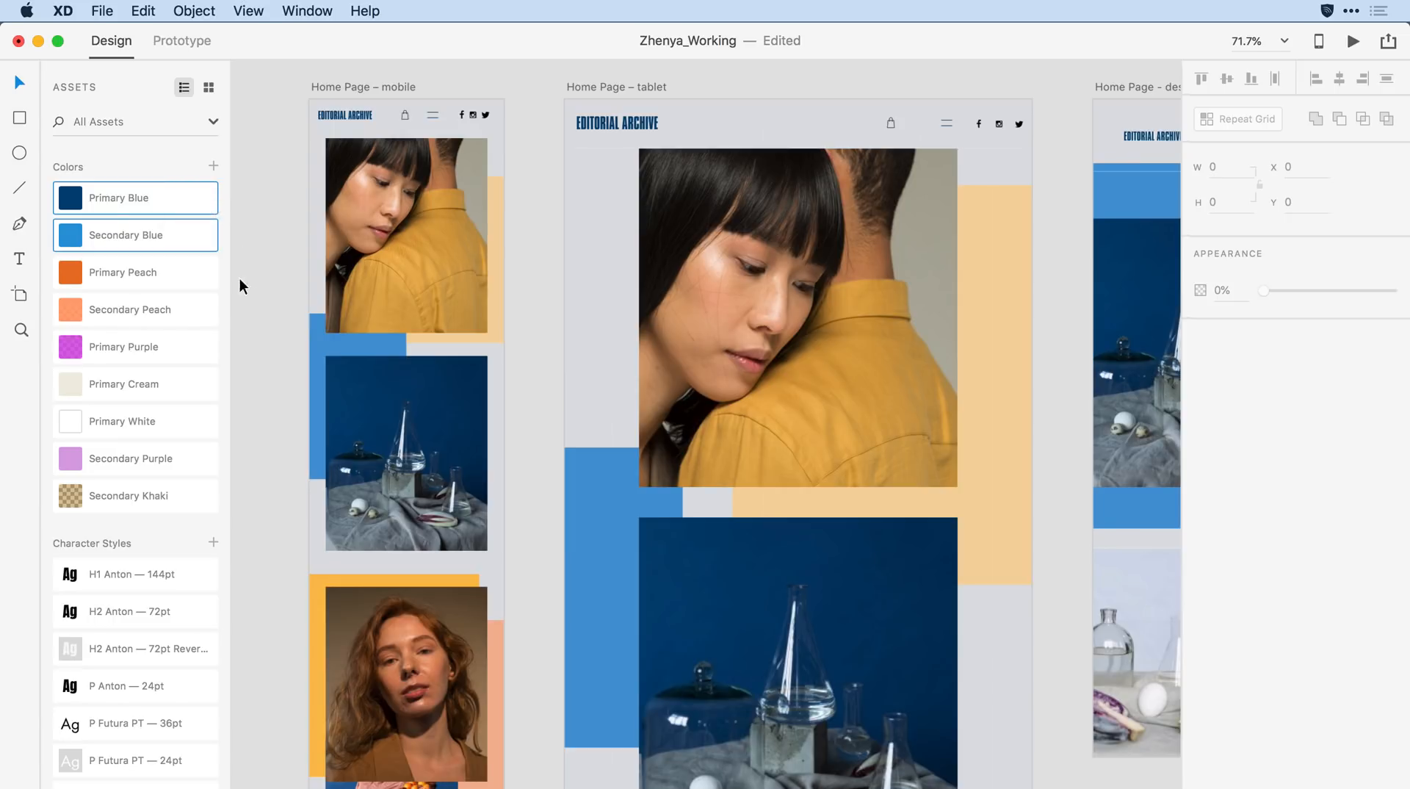
- Select Primary Purple and Secondary Purple together in the Colors list
{"action": "left_click", "coordinate": [135, 346]}
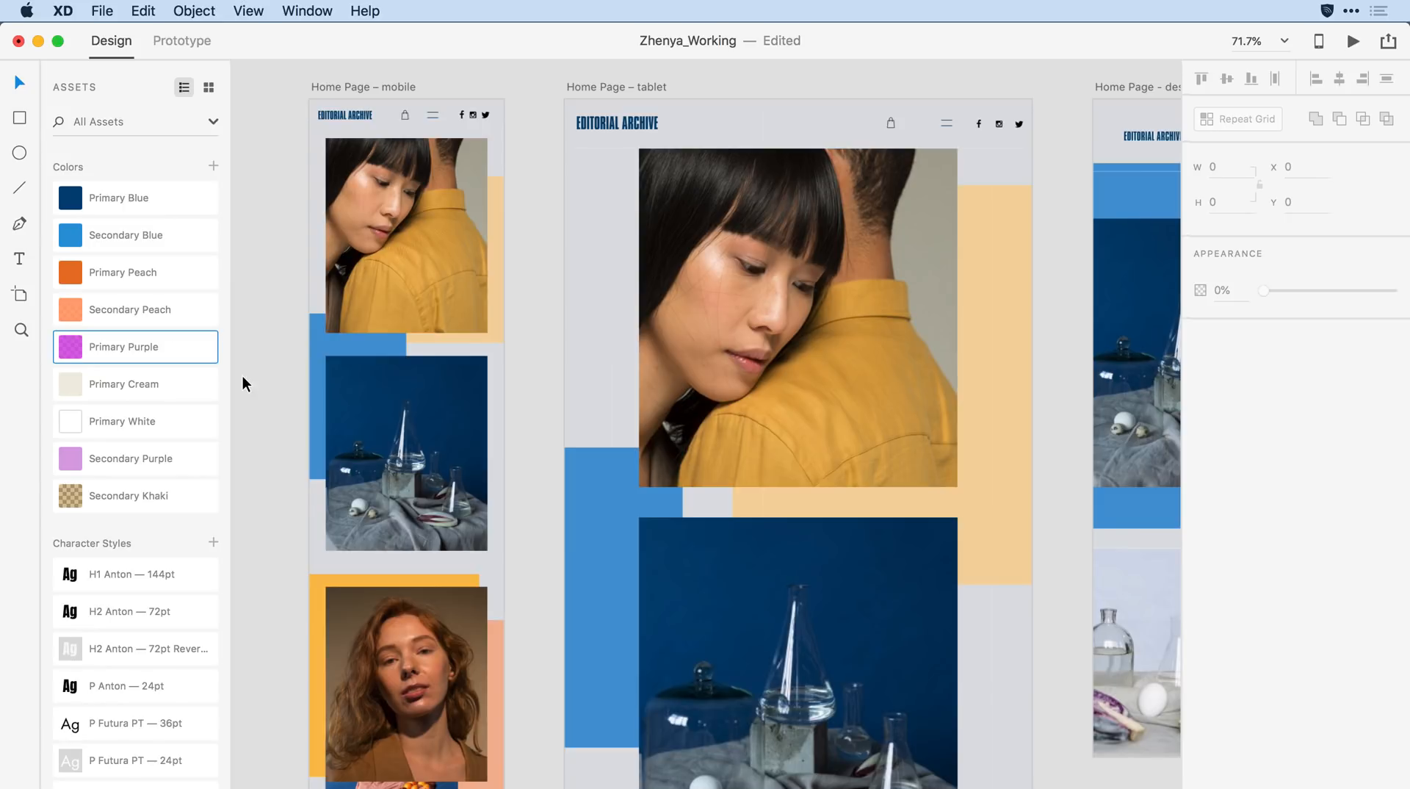
{"action": "left_click", "coordinate": [135, 459]}
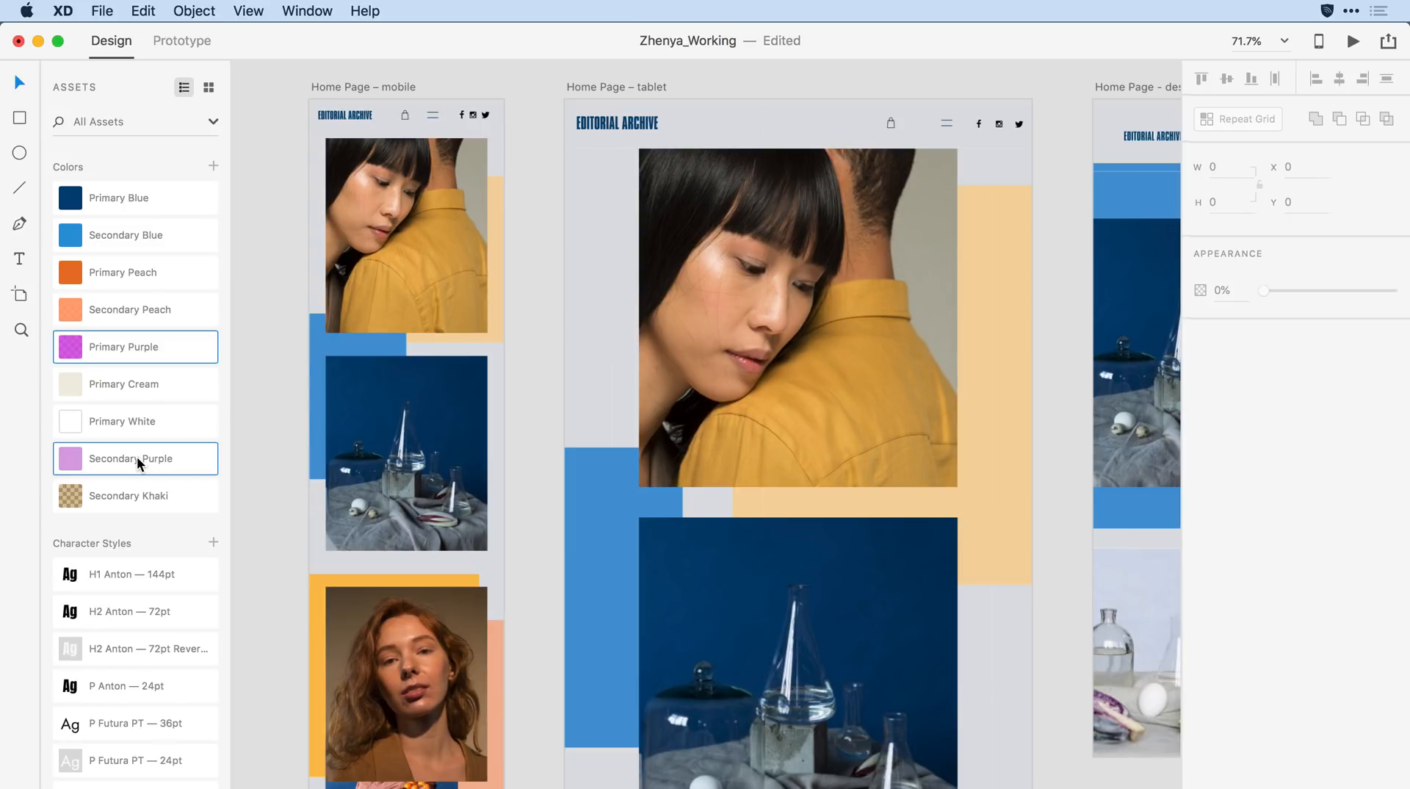